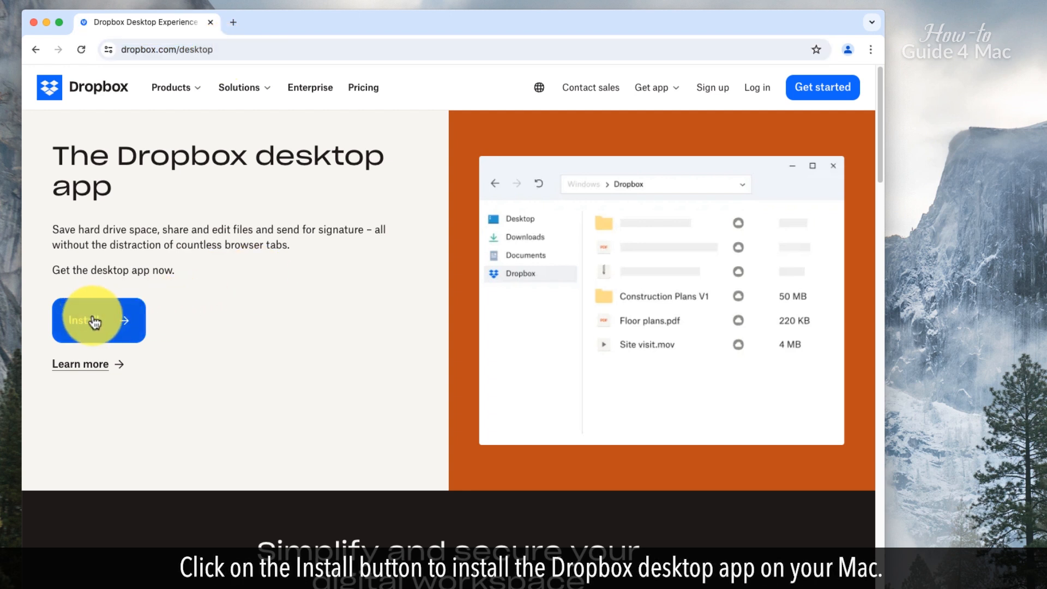
- Download the Dropbox desktop installer from dropbox.com/desktop and save it to the Desktop
left_click(95, 320)
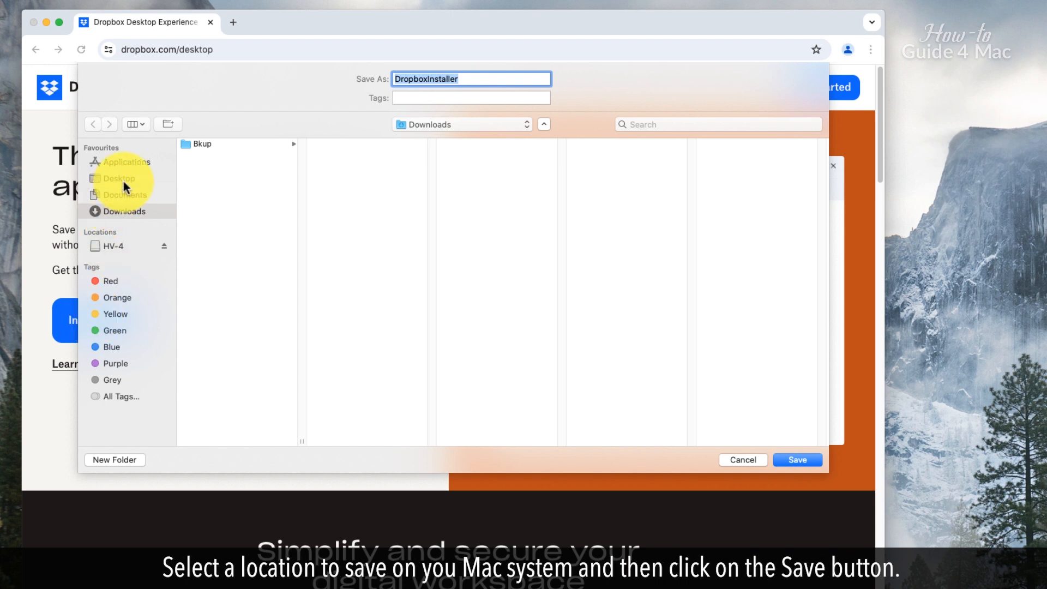
left_click(118, 178)
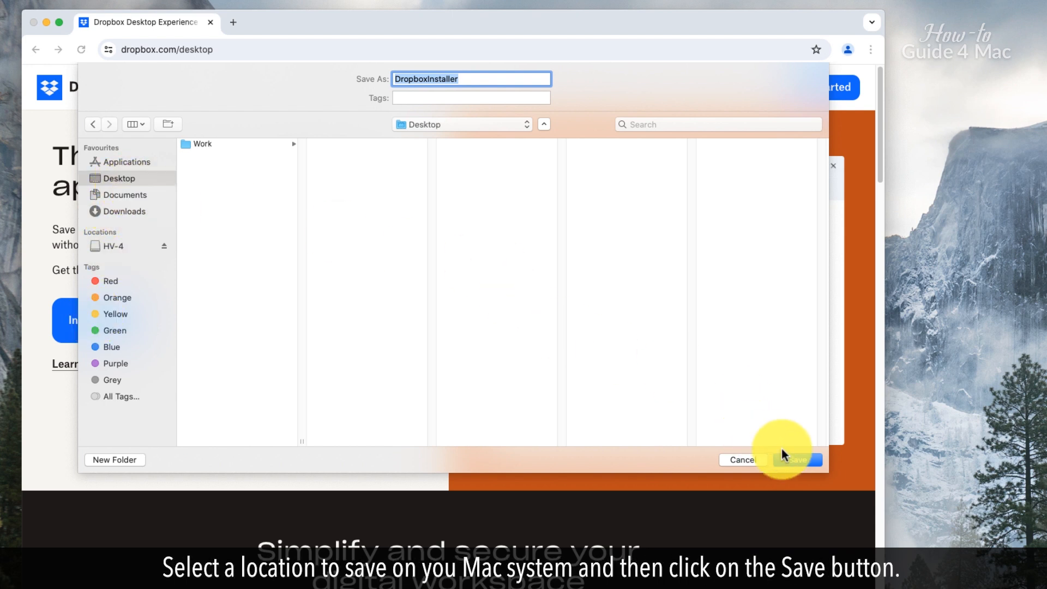
left_click(800, 460)
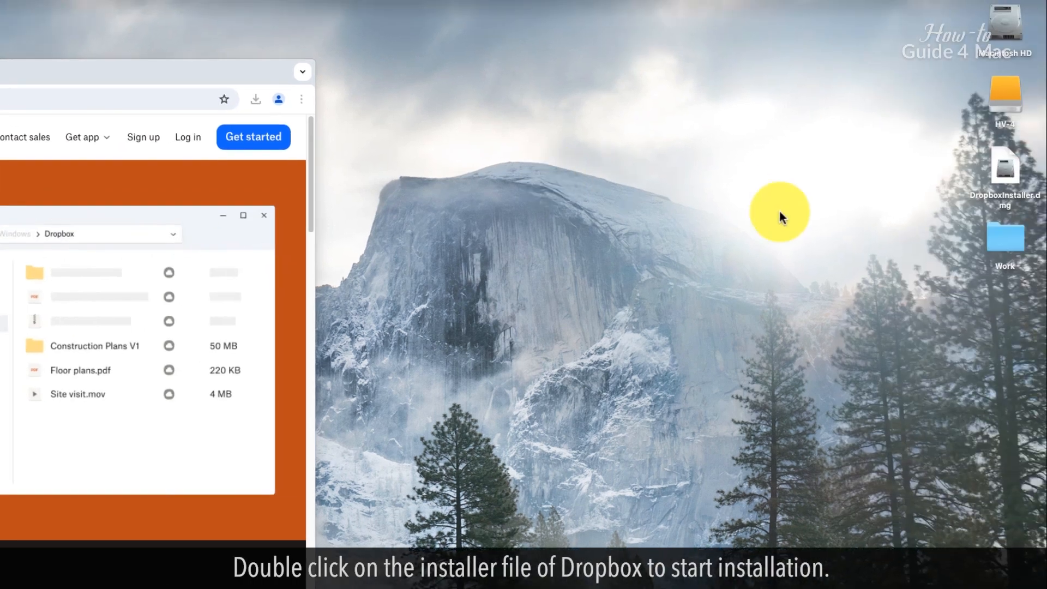
- Open DropboxInstaller.dmg, launch the Dropbox app, and approve the internet-download security alert
double_click(1006, 171)
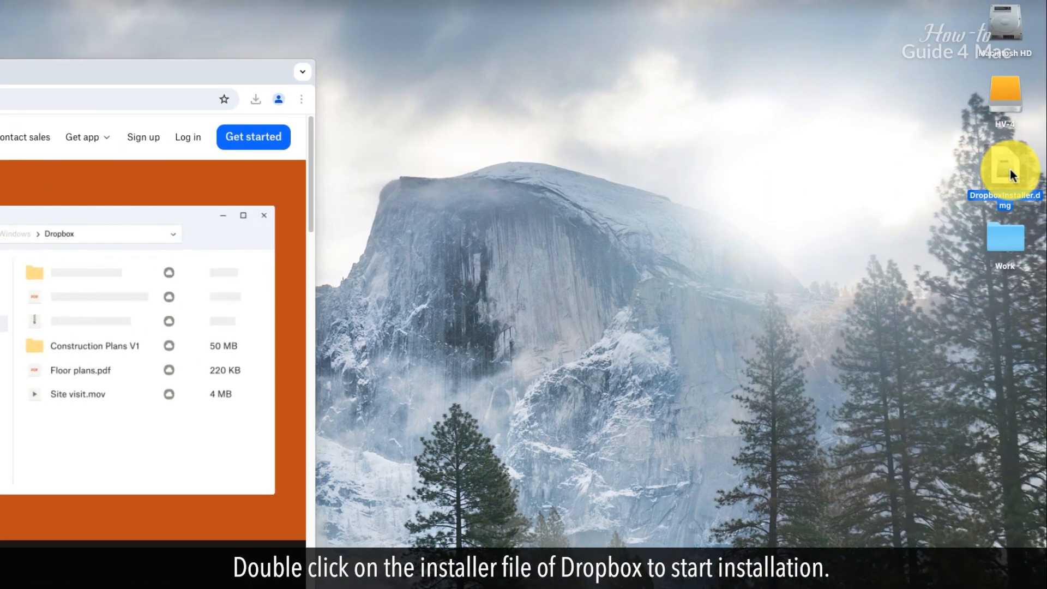
double_click(1006, 170)
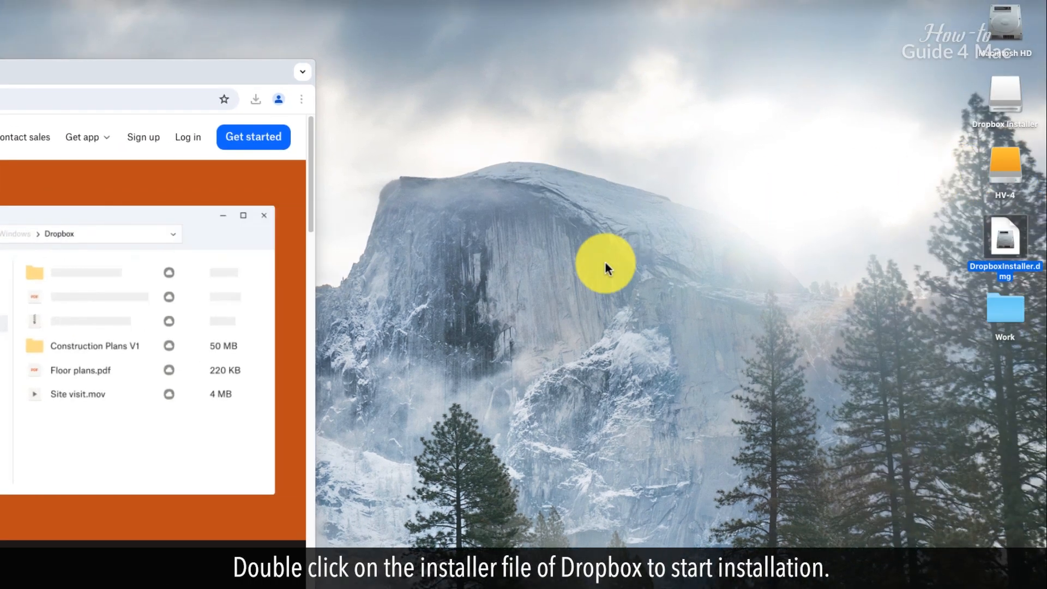
double_click(1005, 244)
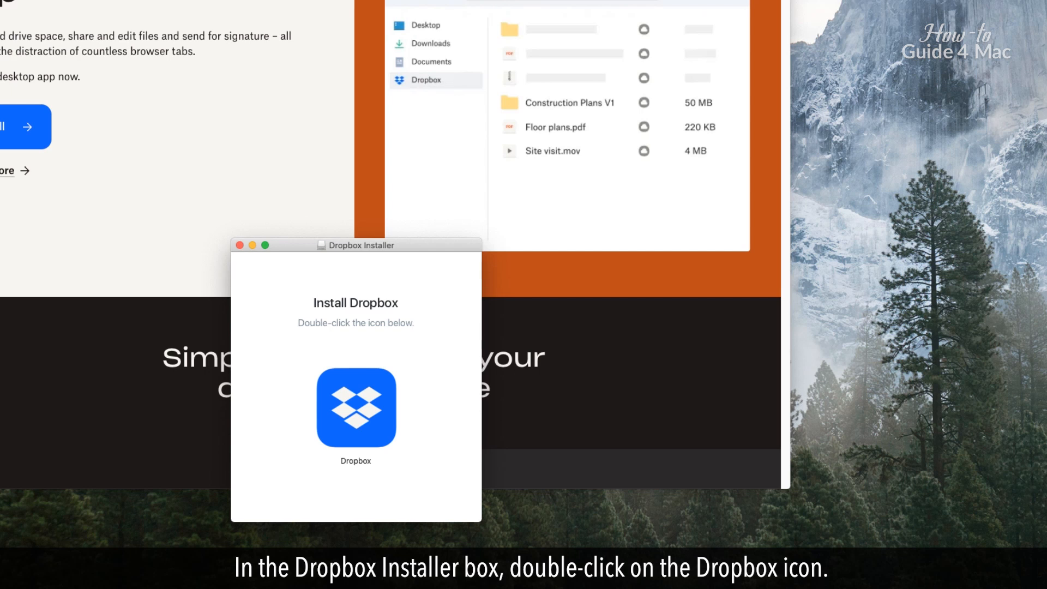
double_click(356, 409)
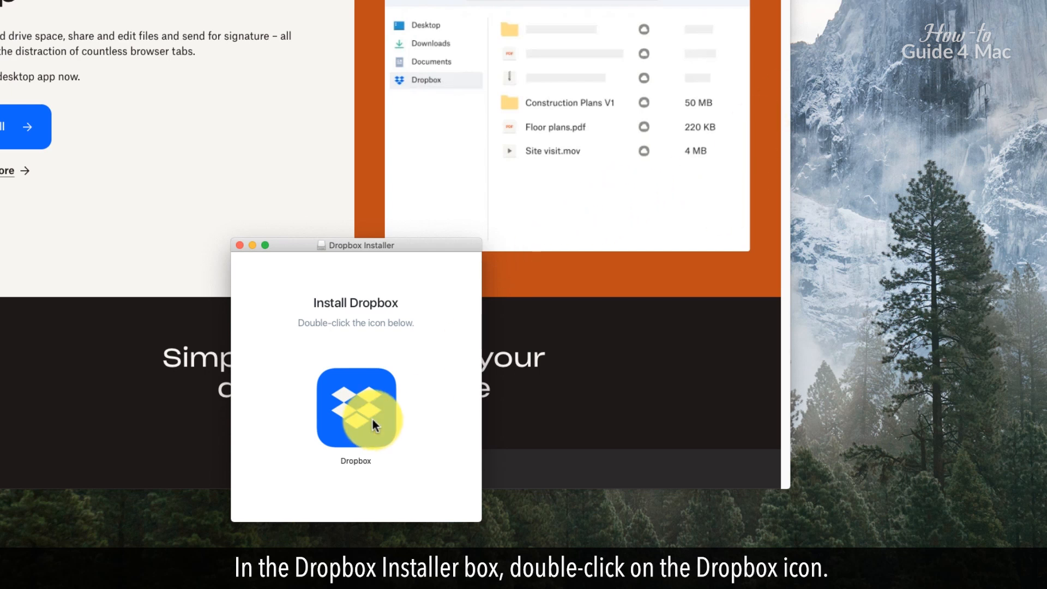
double_click(355, 411)
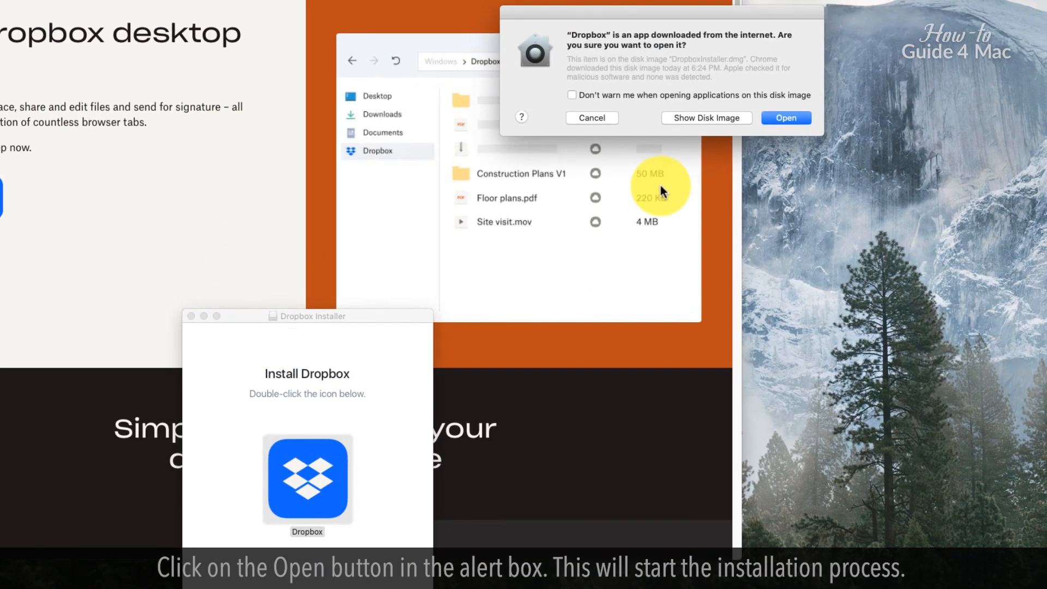
left_click(786, 118)
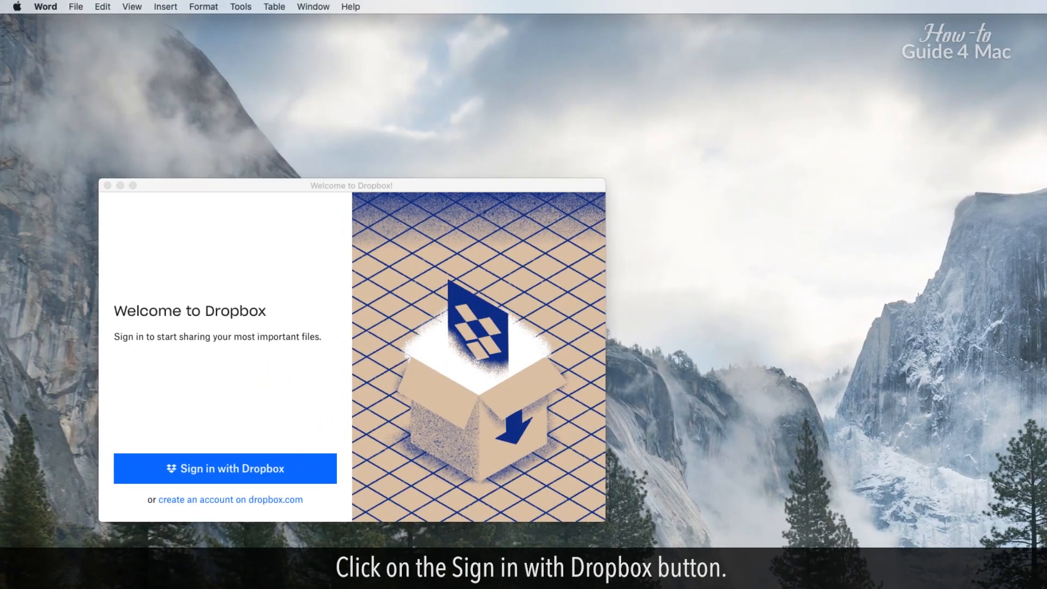
- Log in with the Dropbox account password and allow the desktop app to connect
left_click(223, 468)
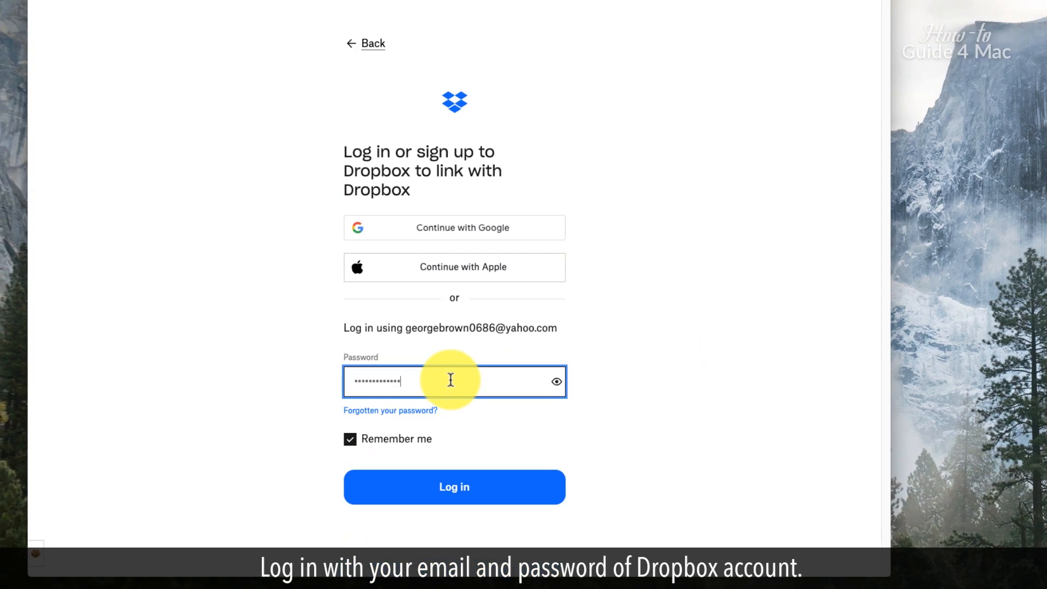
left_click(462, 492)
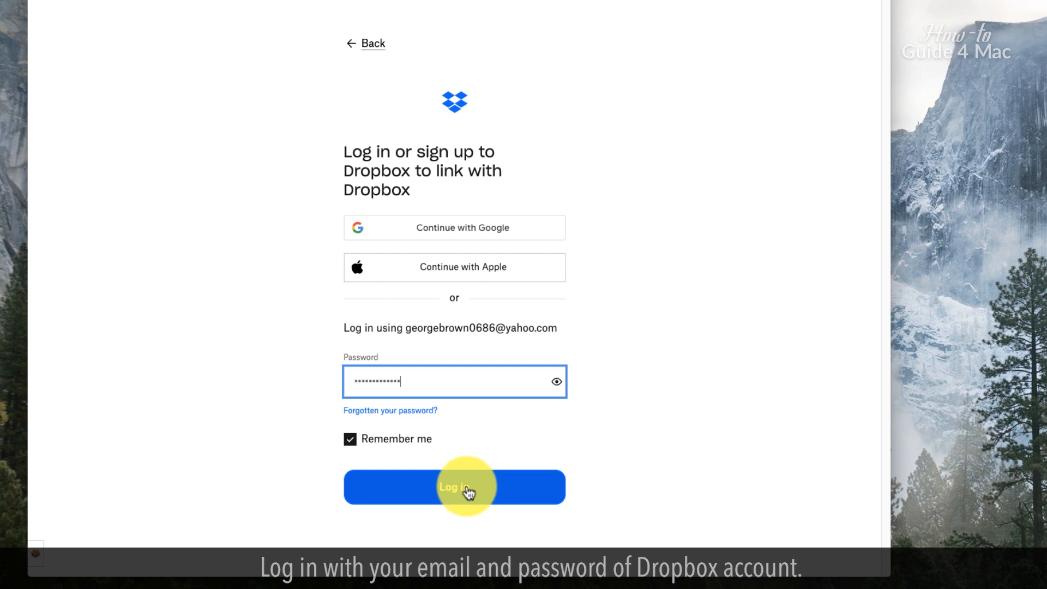
left_click(465, 488)
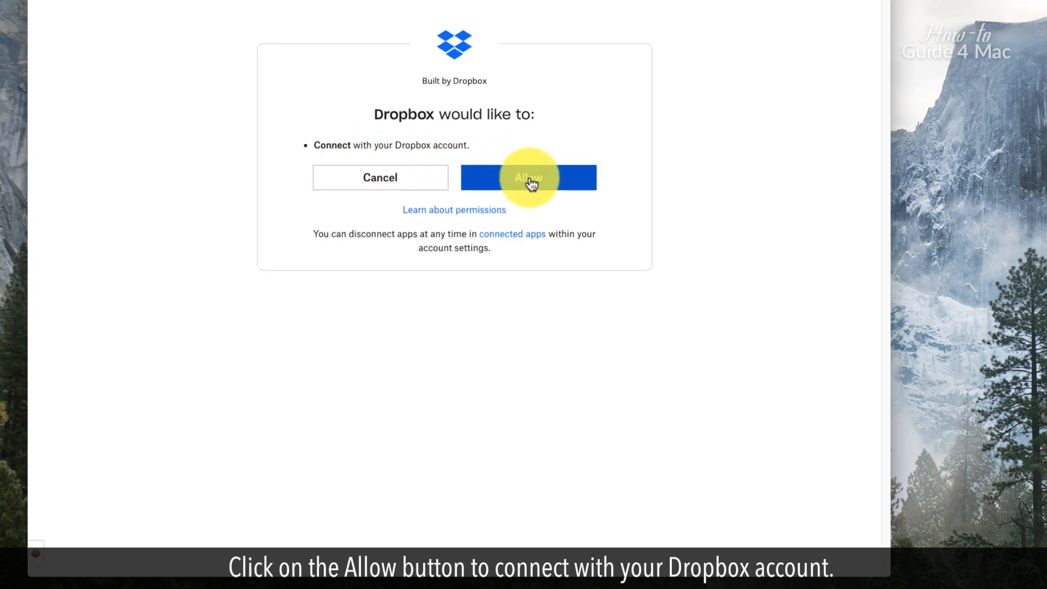
left_click(528, 178)
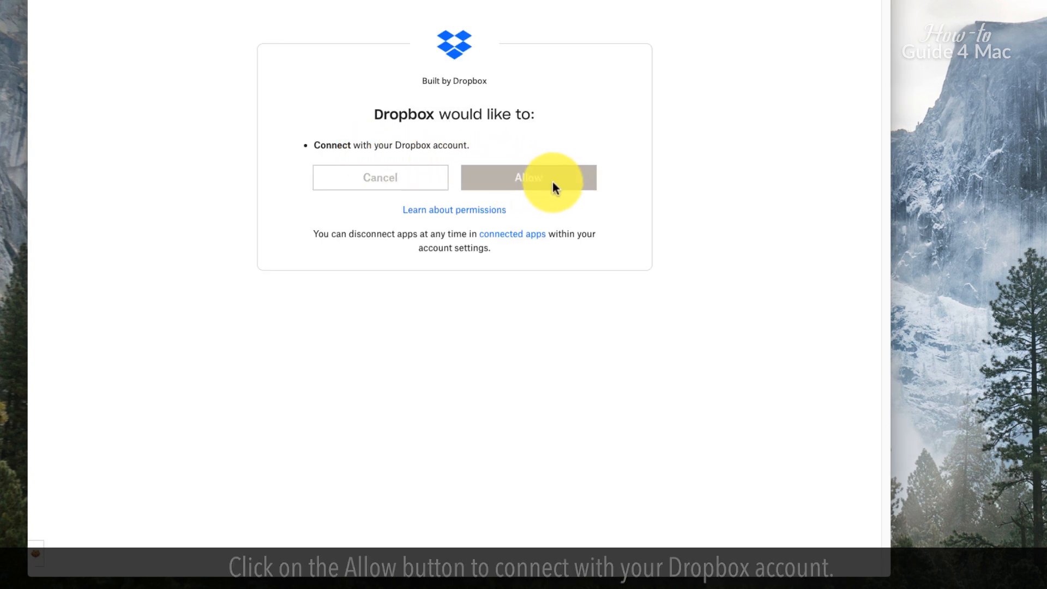
left_click(527, 178)
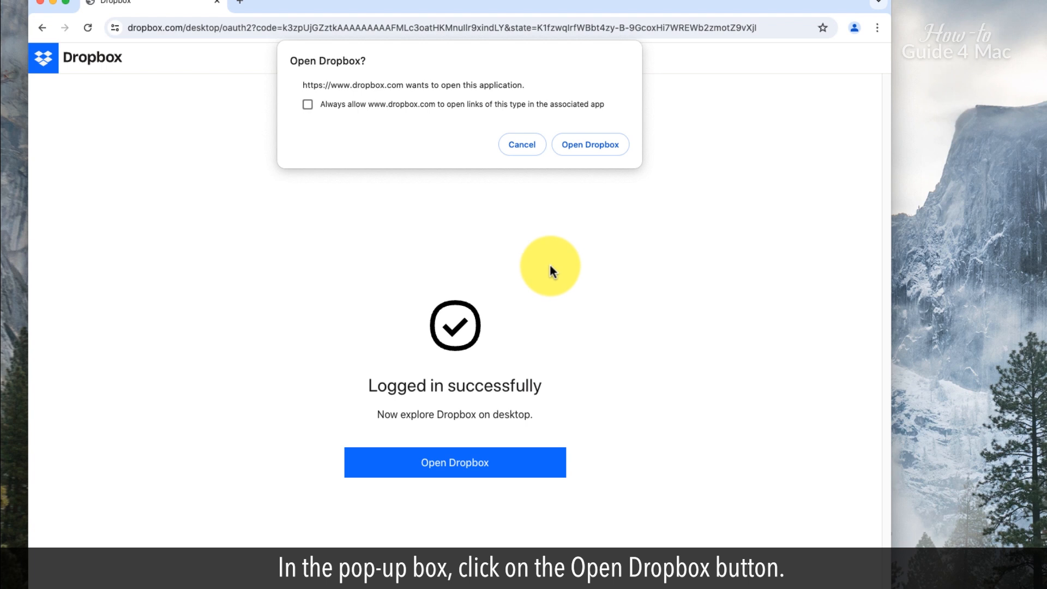
- Allow Dropbox's blocked system software in Security & Privacy, then open the synced Dropbox folder
left_click(590, 144)
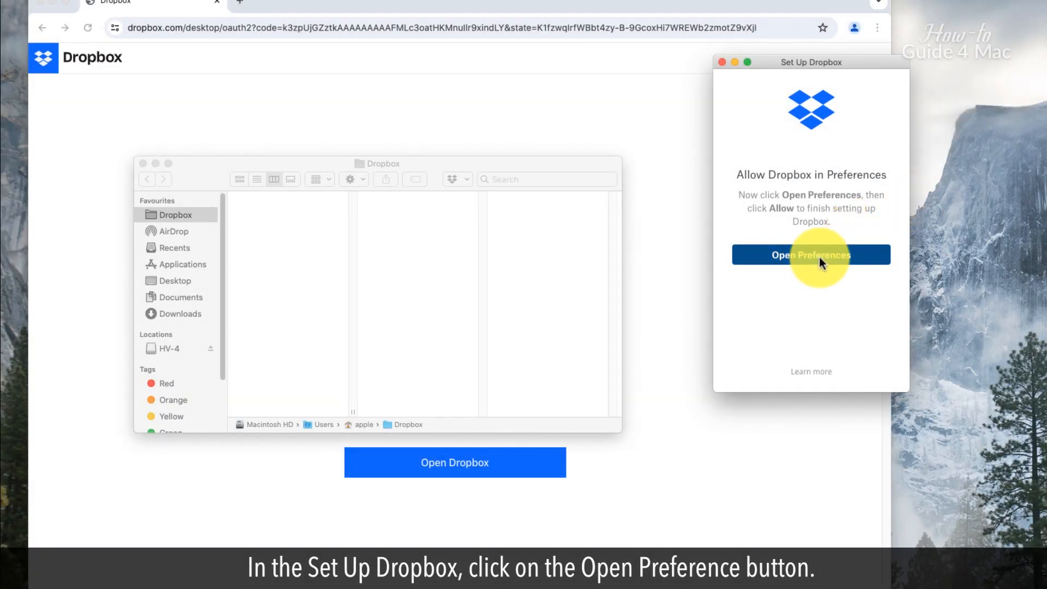
left_click(811, 255)
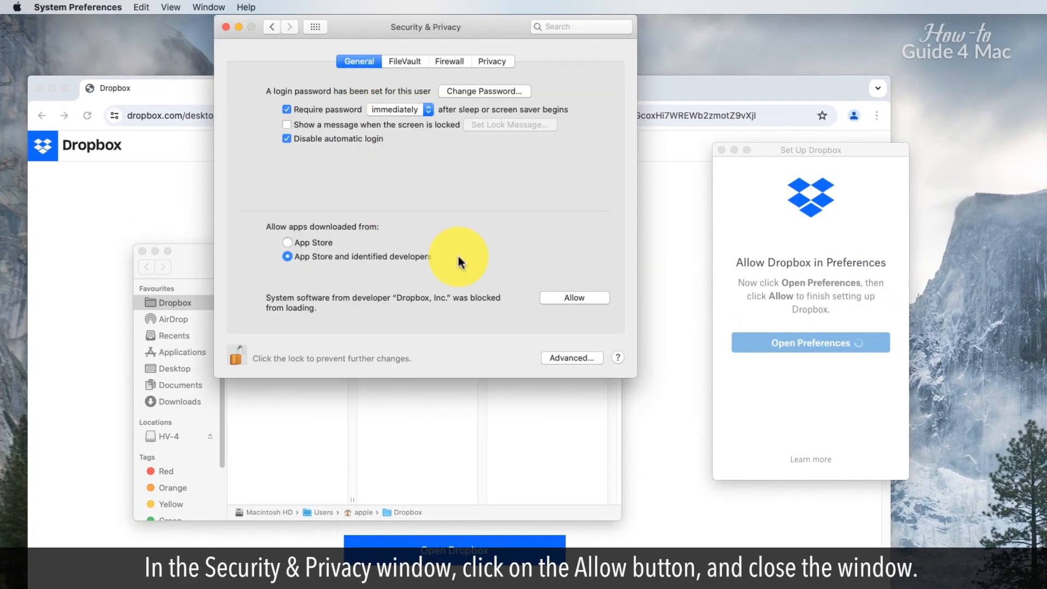
left_click(574, 297)
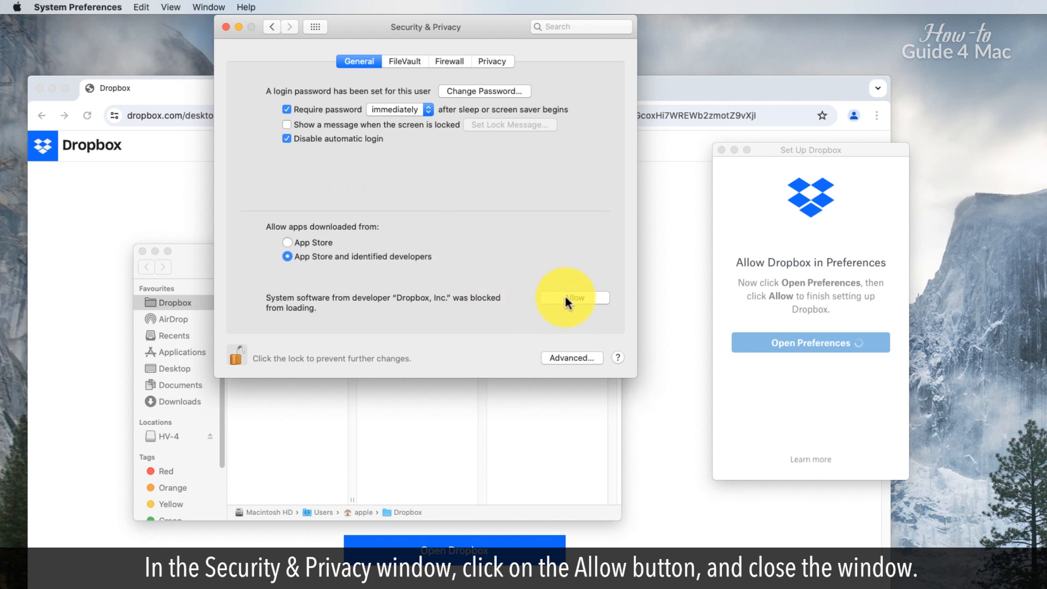
left_click(573, 298)
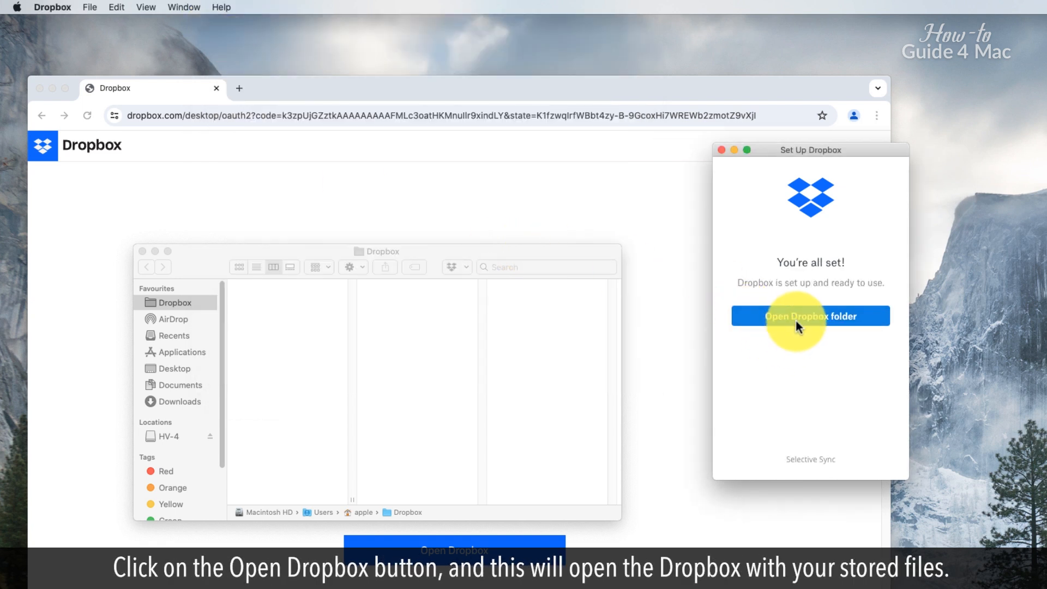
left_click(811, 316)
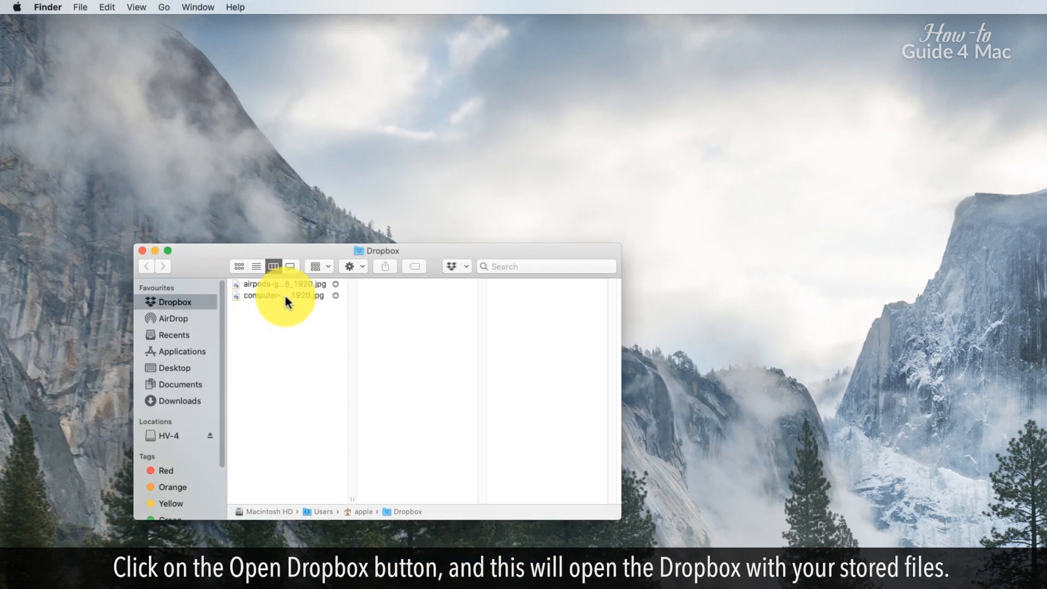
- Drag the computer and airpods images to iCloud Drive, confirming the move out of Dropbox
left_click(284, 285)
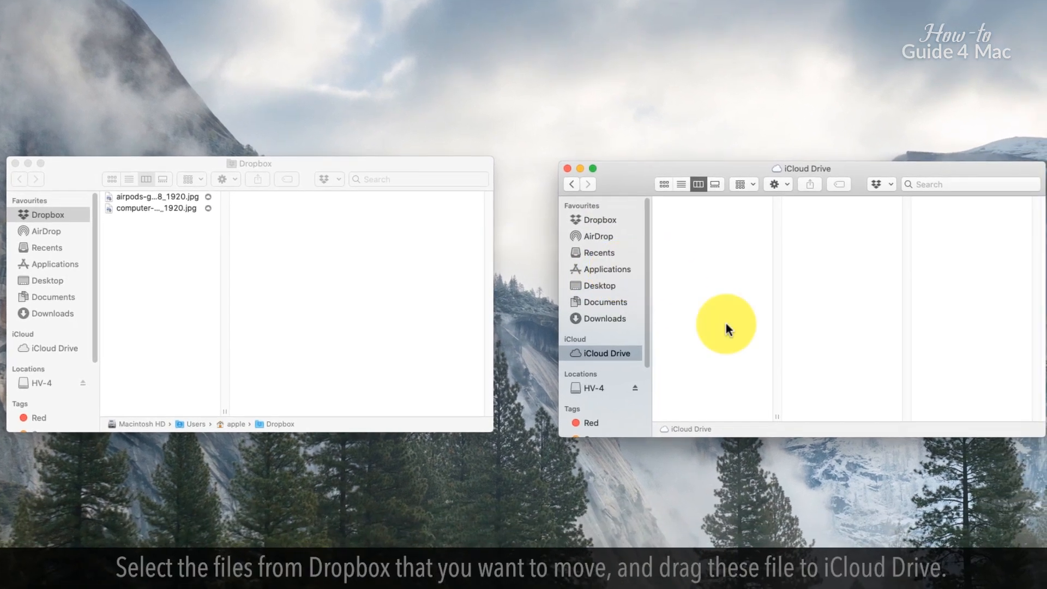
left_click(156, 209)
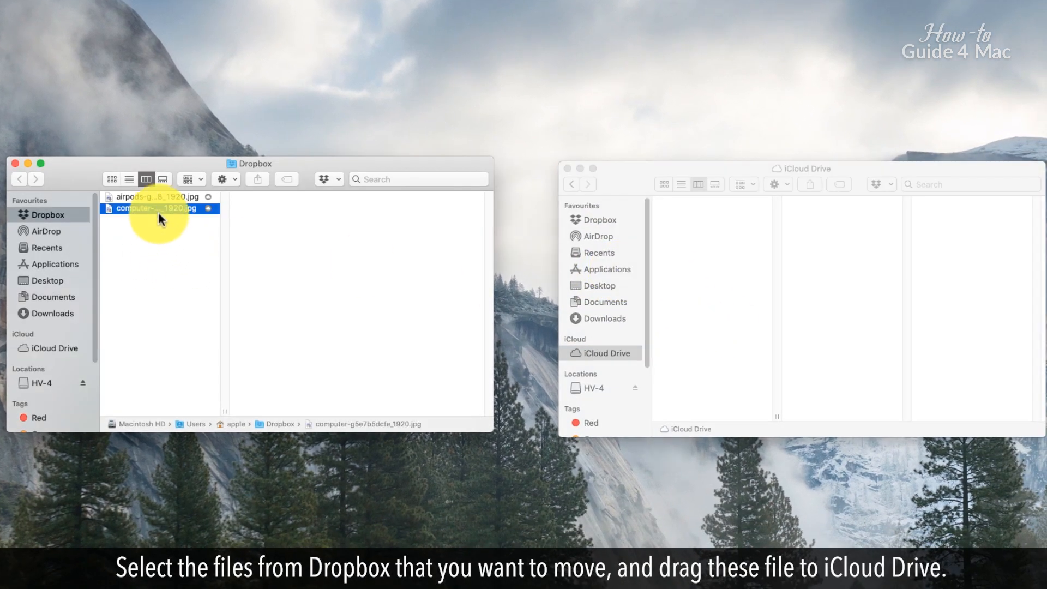
left_click(153, 197)
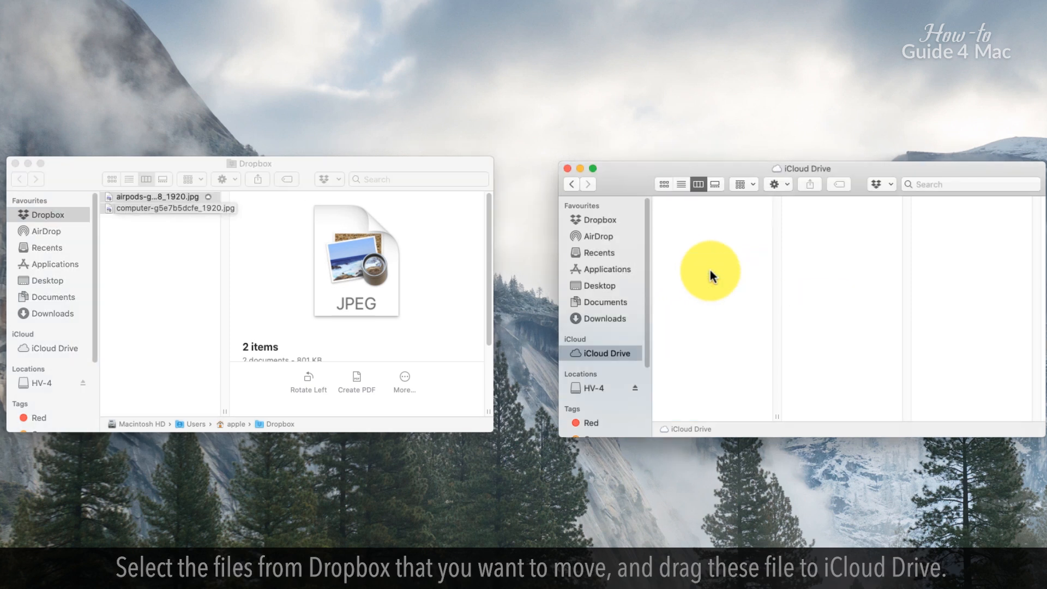
left_click_drag(176, 208, 711, 274)
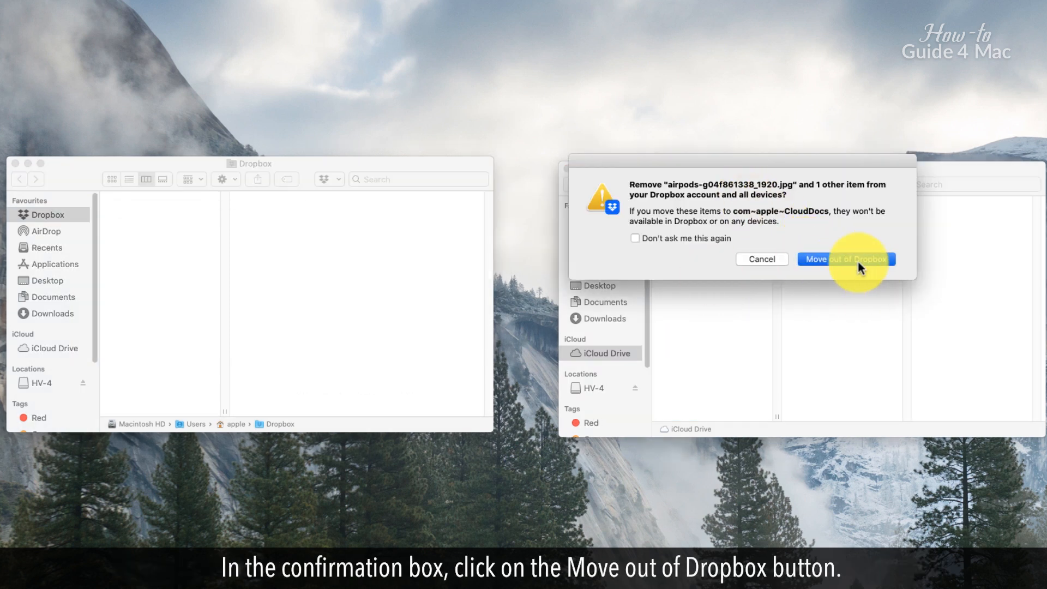
left_click(846, 259)
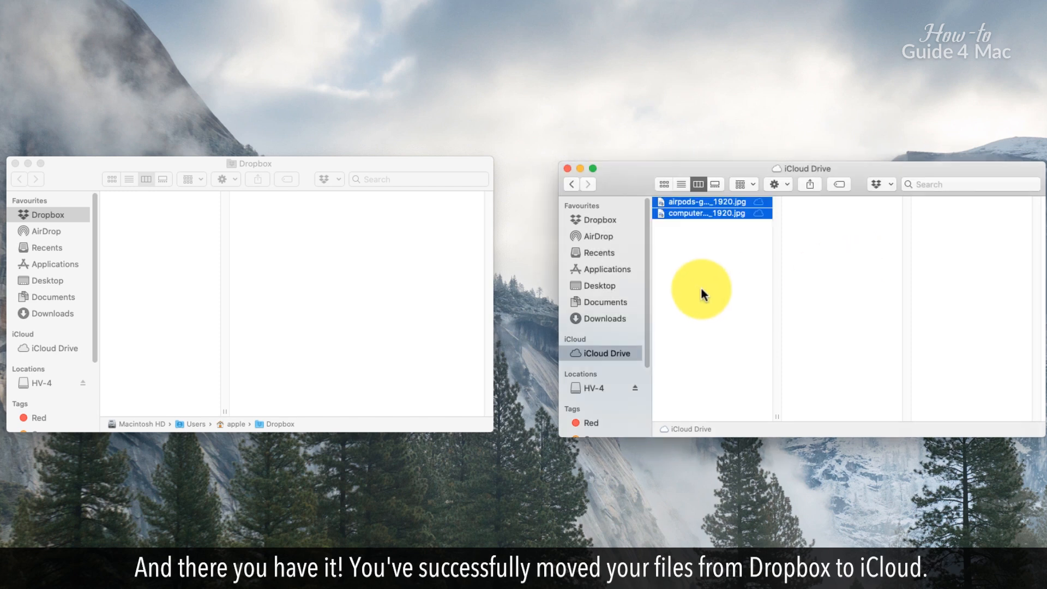
mouse_move(796, 378)
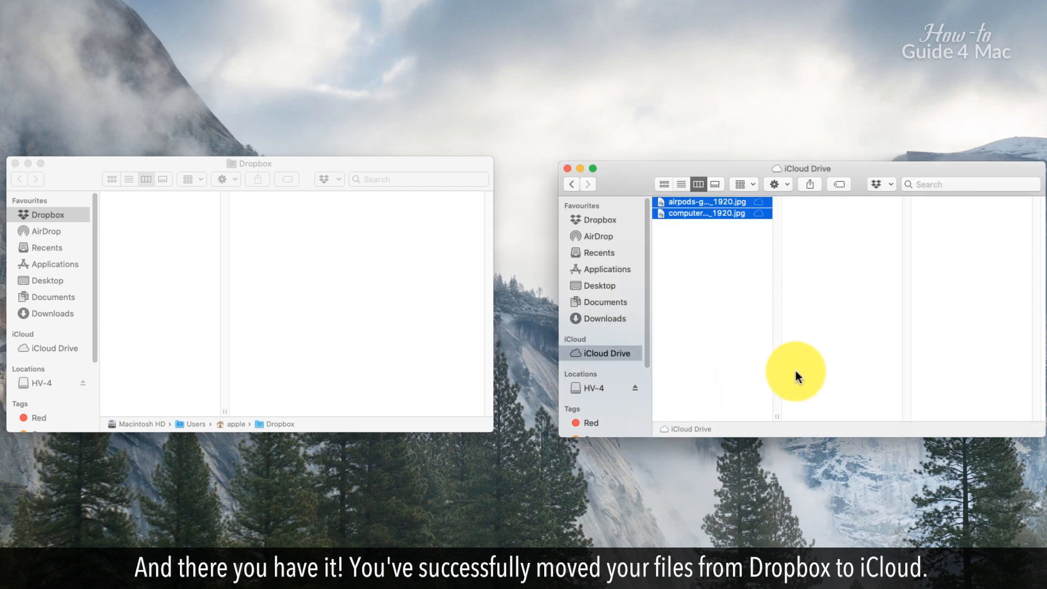